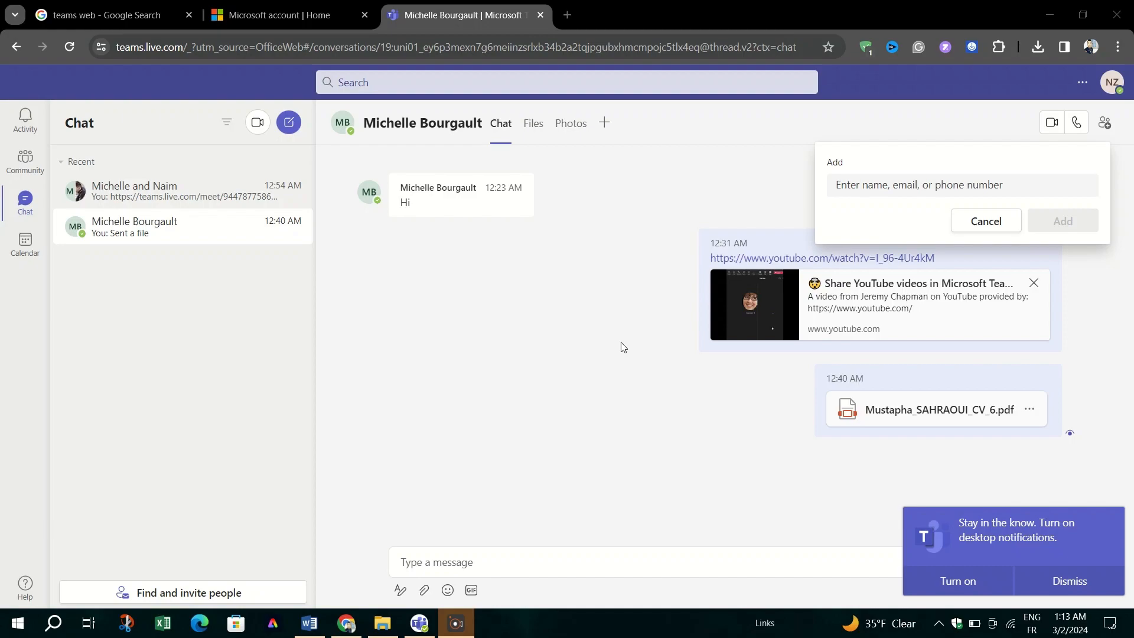
{"action": "mouse_move", "coordinate": [399, 185]}
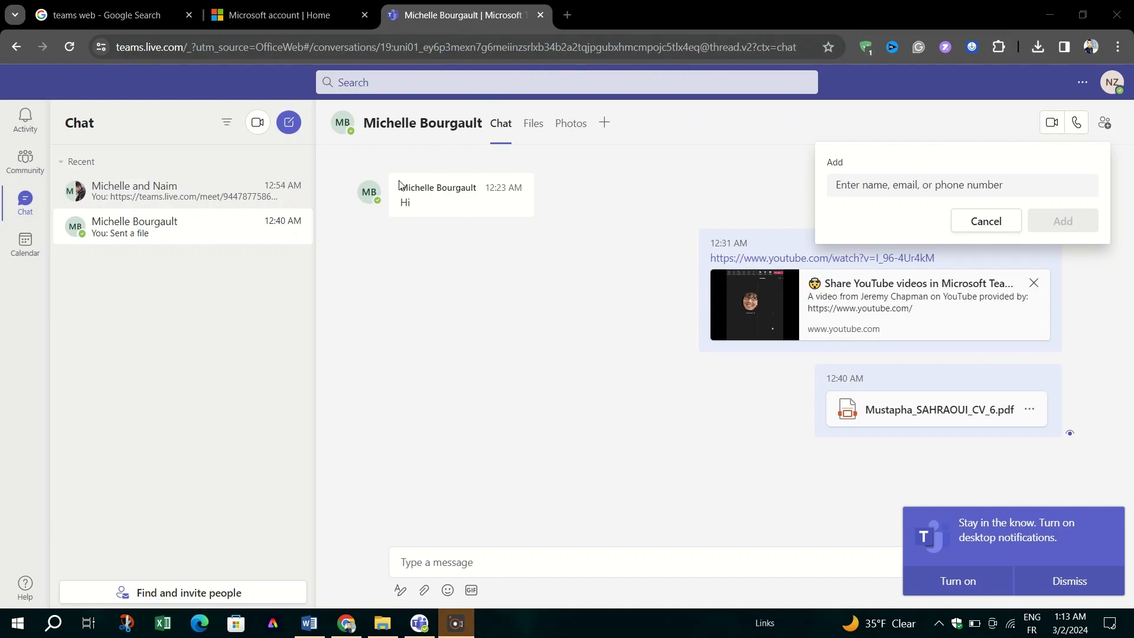
{"action": "mouse_move", "coordinate": [74, 261]}
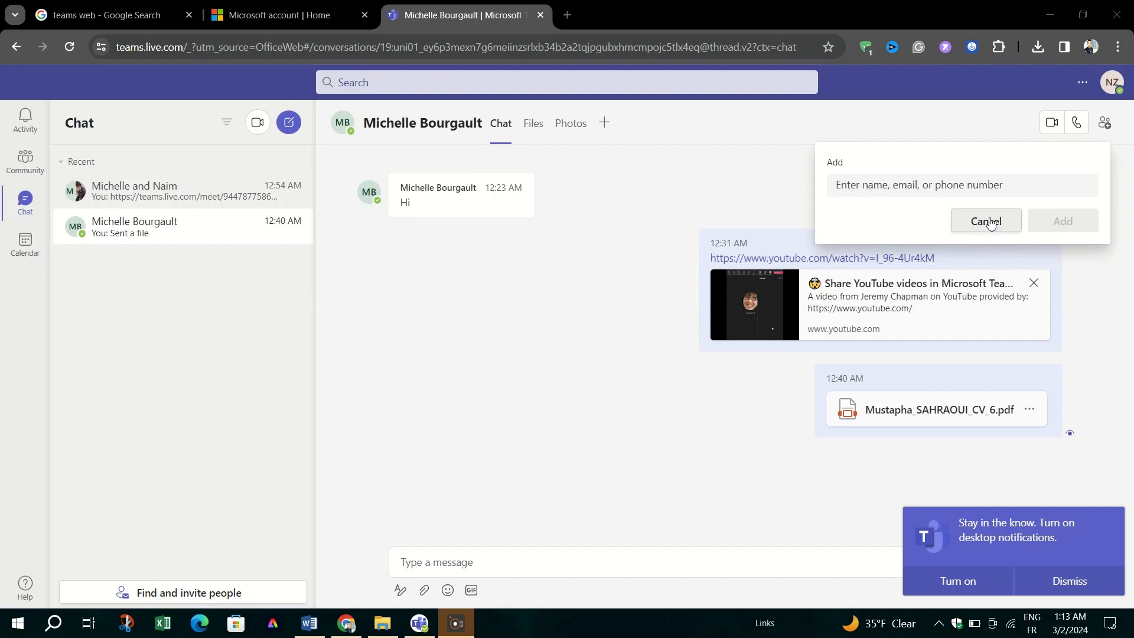
{"action": "left_click", "coordinate": [985, 220]}
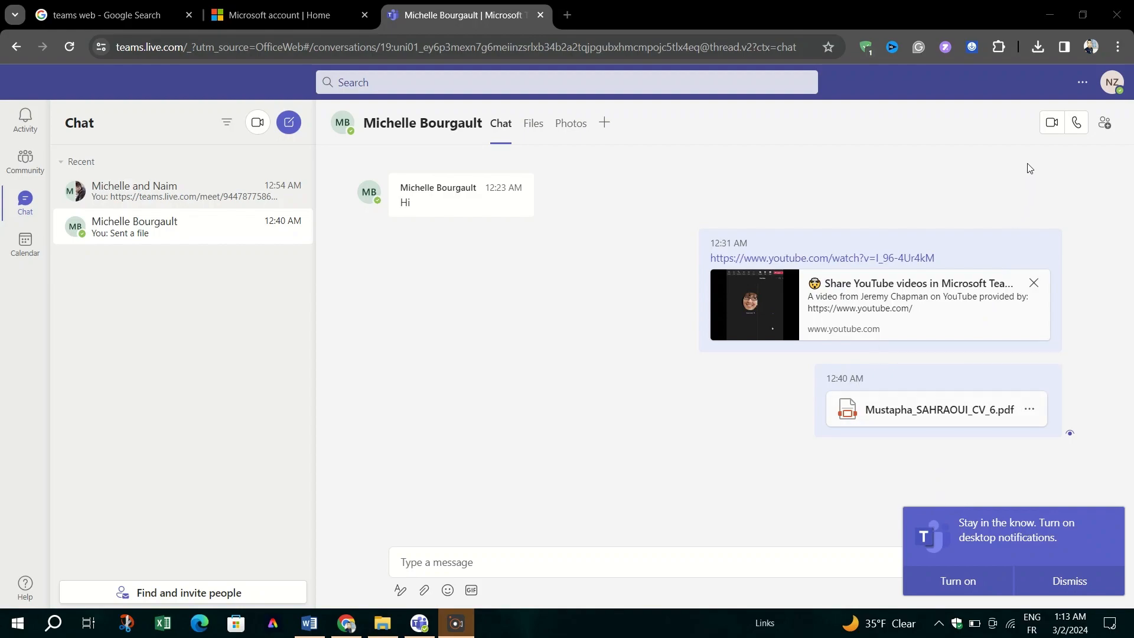
{"action": "mouse_move", "coordinate": [917, 70]}
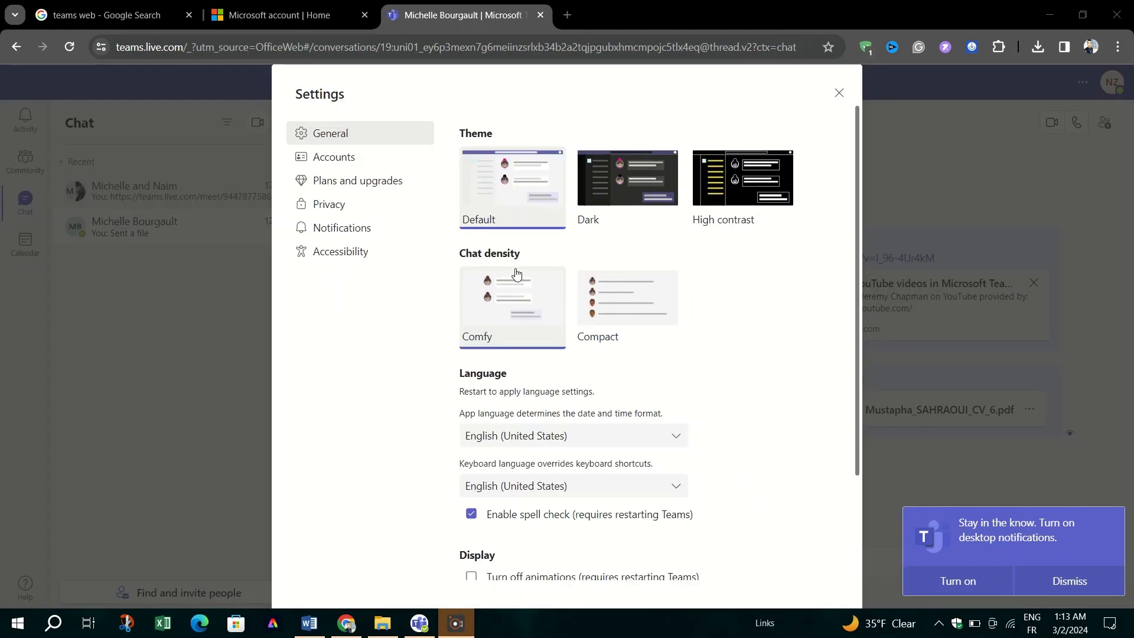
Go to Settings > Accounts > Privacy and choose Manage how people can find you
{"action": "scroll", "scroll_direction": "down", "scroll_amount": 3}
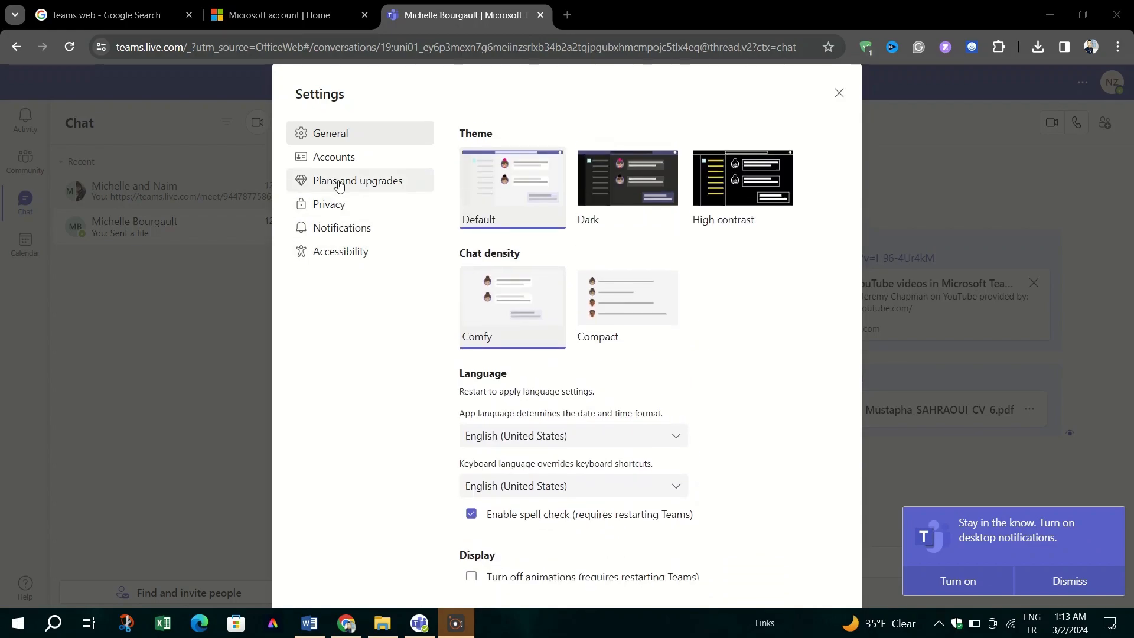
{"action": "left_click", "coordinate": [333, 157]}
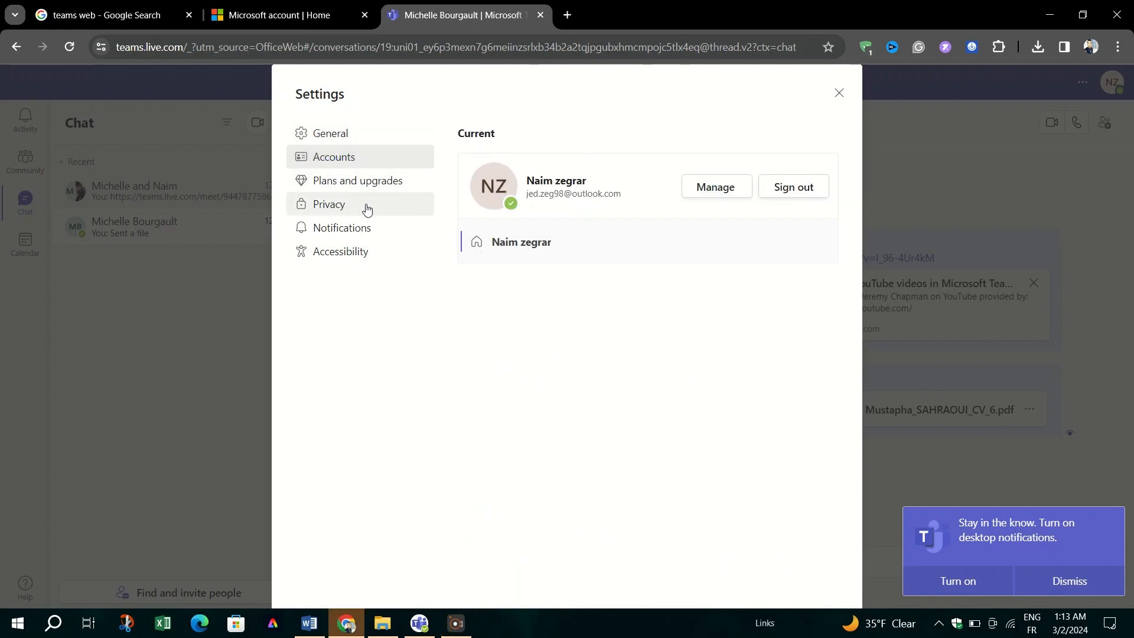
{"action": "left_click", "coordinate": [329, 204]}
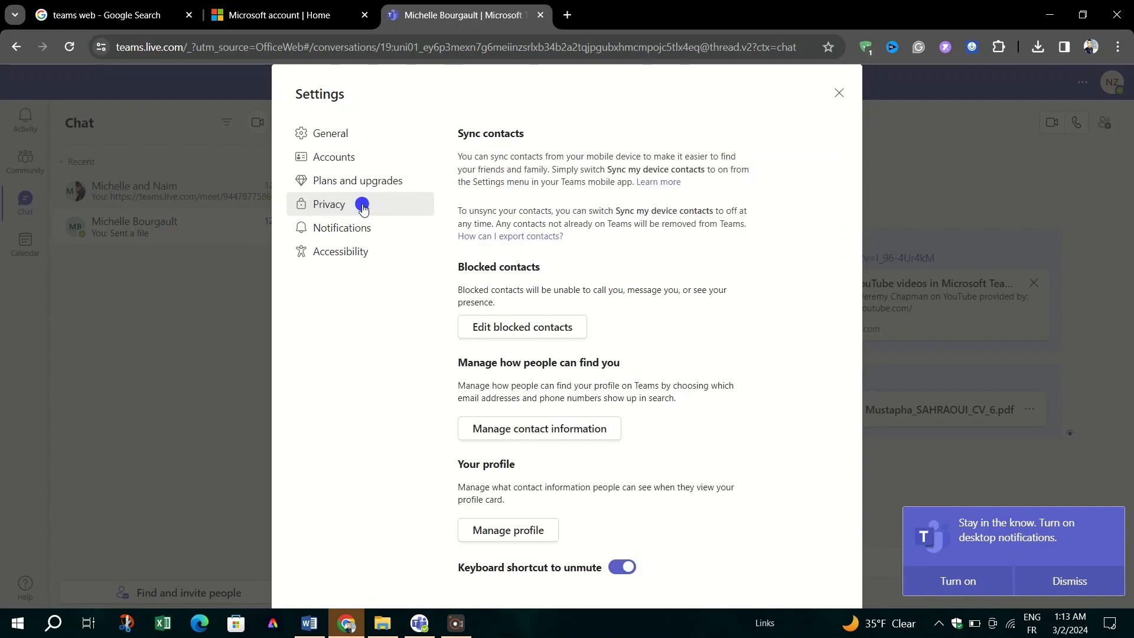
{"action": "scroll", "scroll_direction": "down", "scroll_amount": 3}
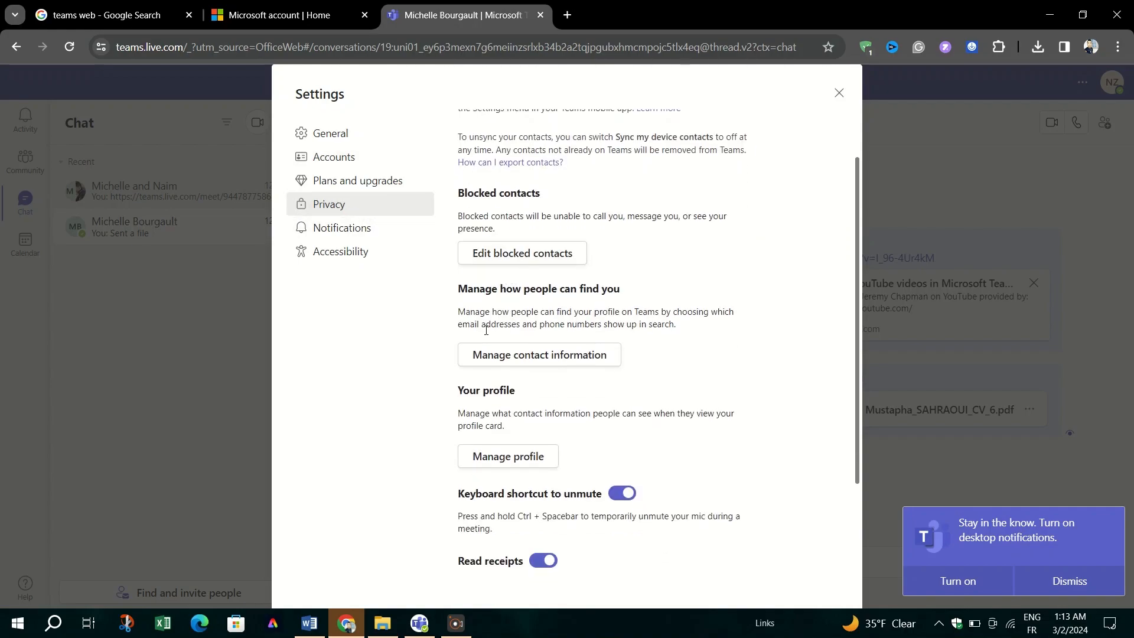
{"action": "left_click", "coordinate": [539, 355]}
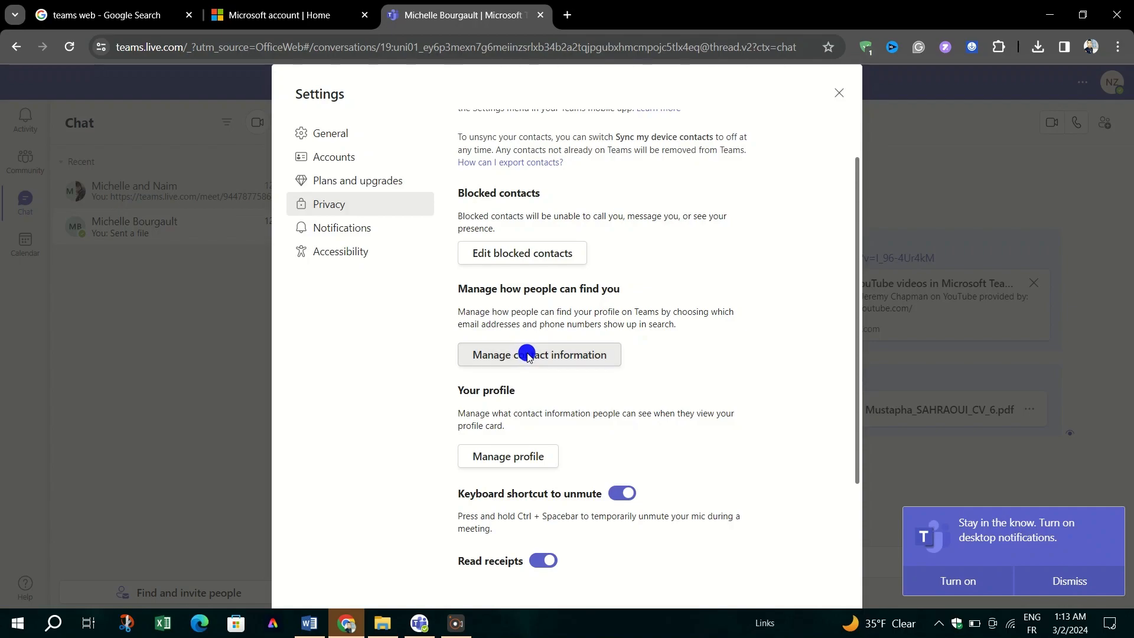
Switch the email search toggle off, then cancel Hide from search so the email stays searchable
{"action": "left_click", "coordinate": [539, 354]}
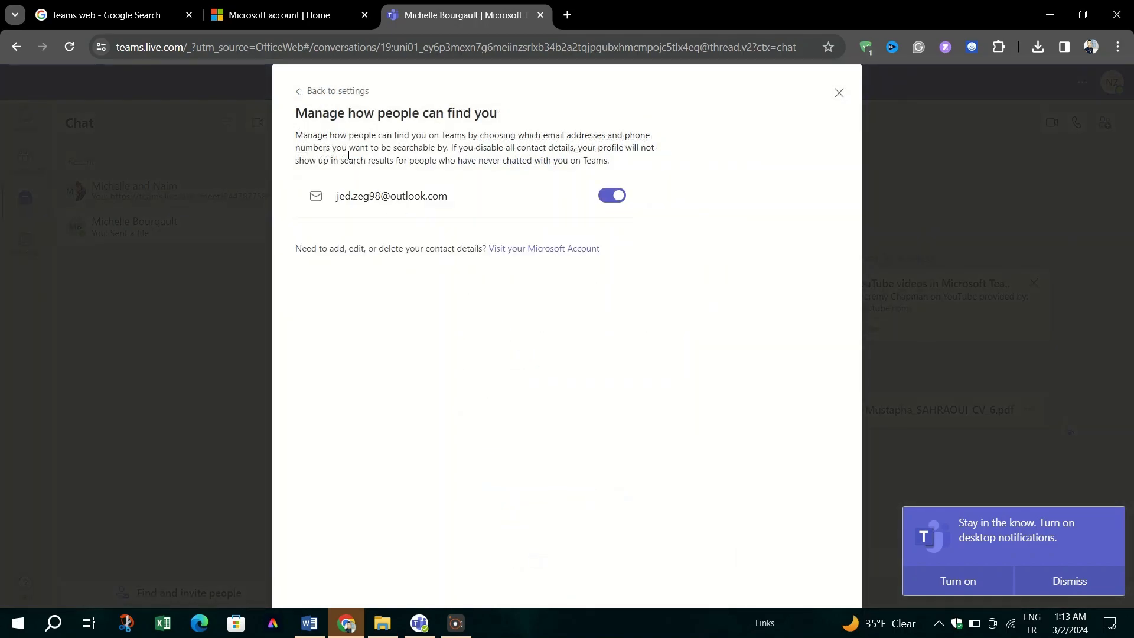
{"action": "left_click", "coordinate": [611, 195]}
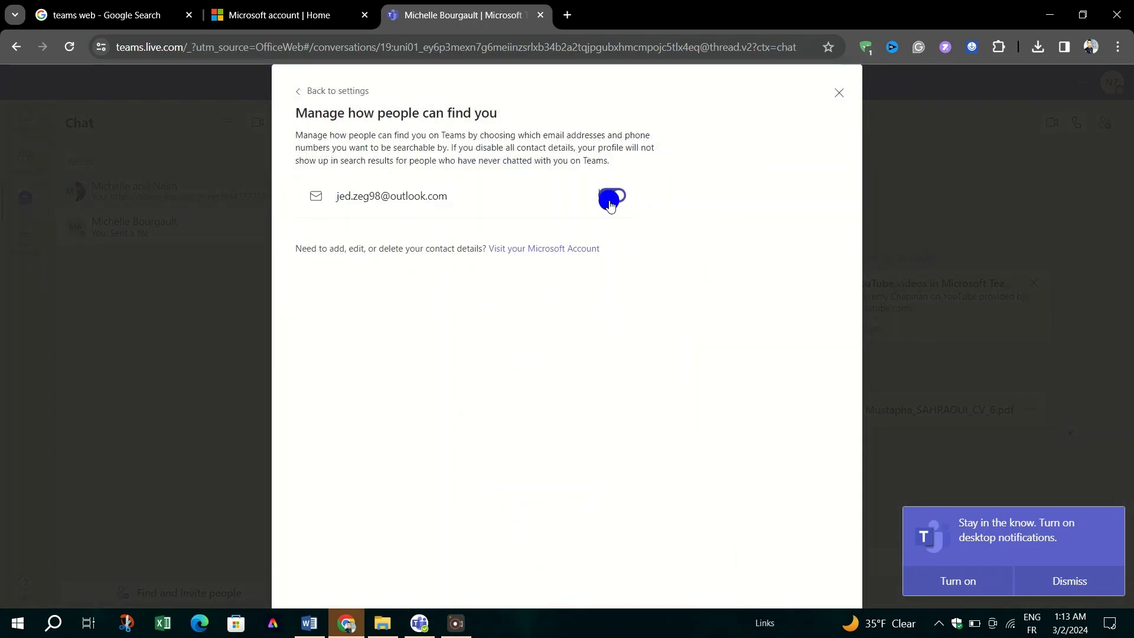
{"action": "left_click", "coordinate": [611, 199]}
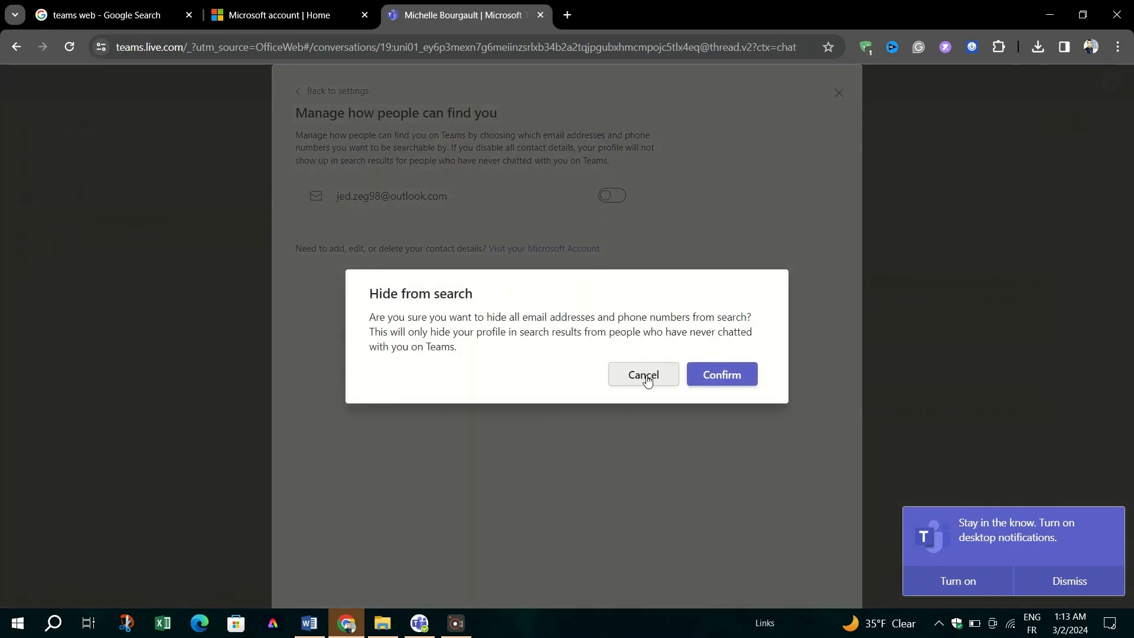
{"action": "left_click", "coordinate": [721, 374]}
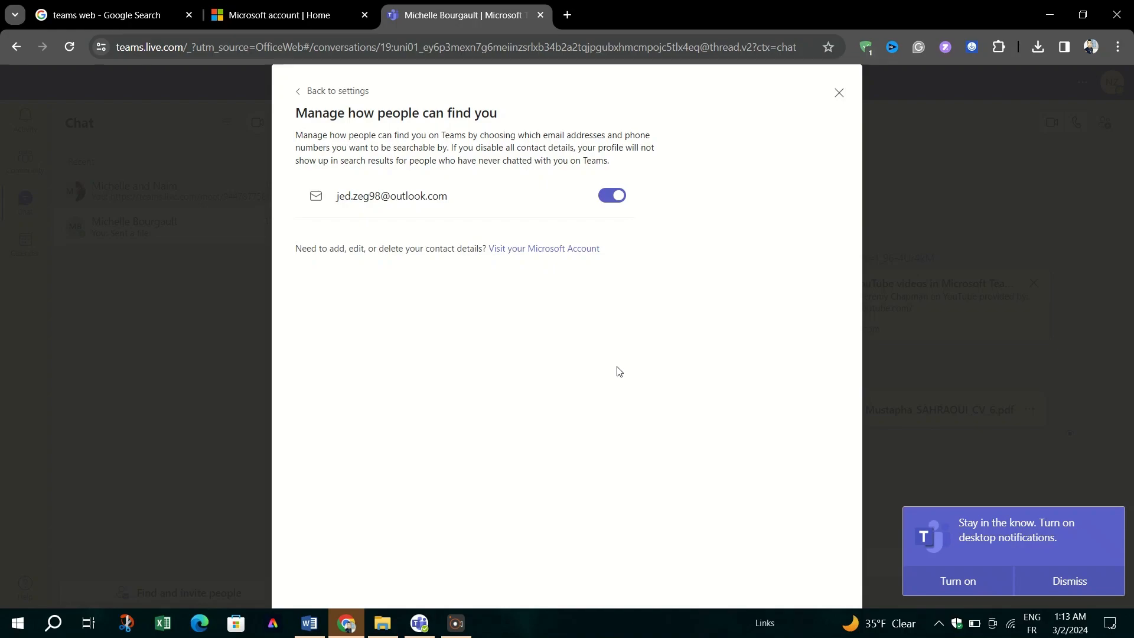
{"action": "mouse_move", "coordinate": [593, 154]}
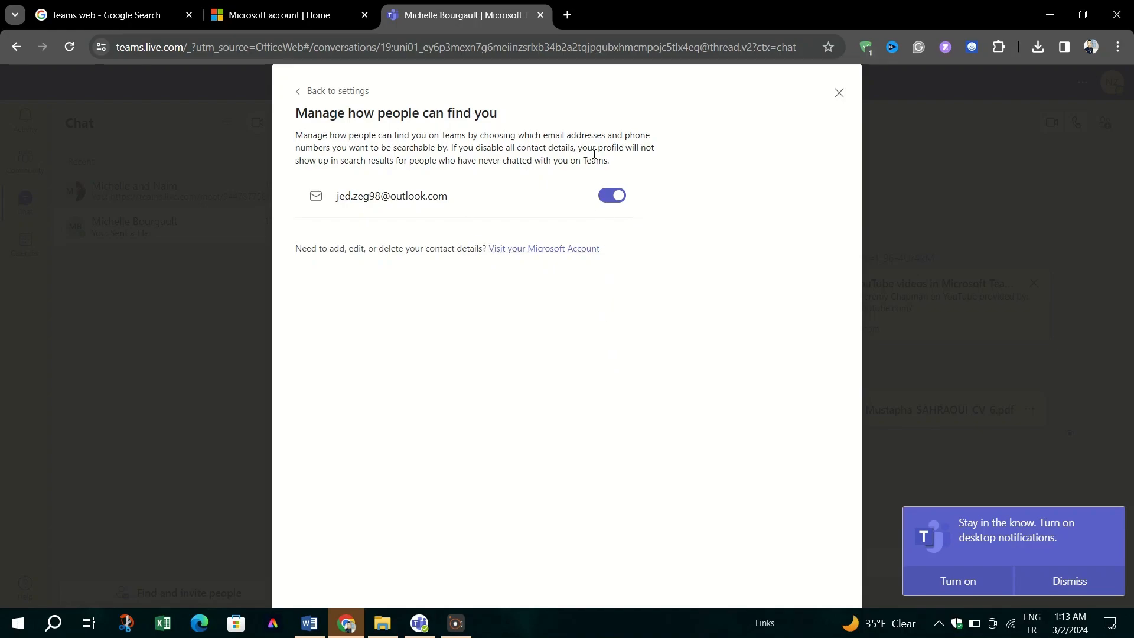
Cancel a second hide-email attempt and reopen Manage how people can find you with email searchable
{"action": "left_click", "coordinate": [611, 195]}
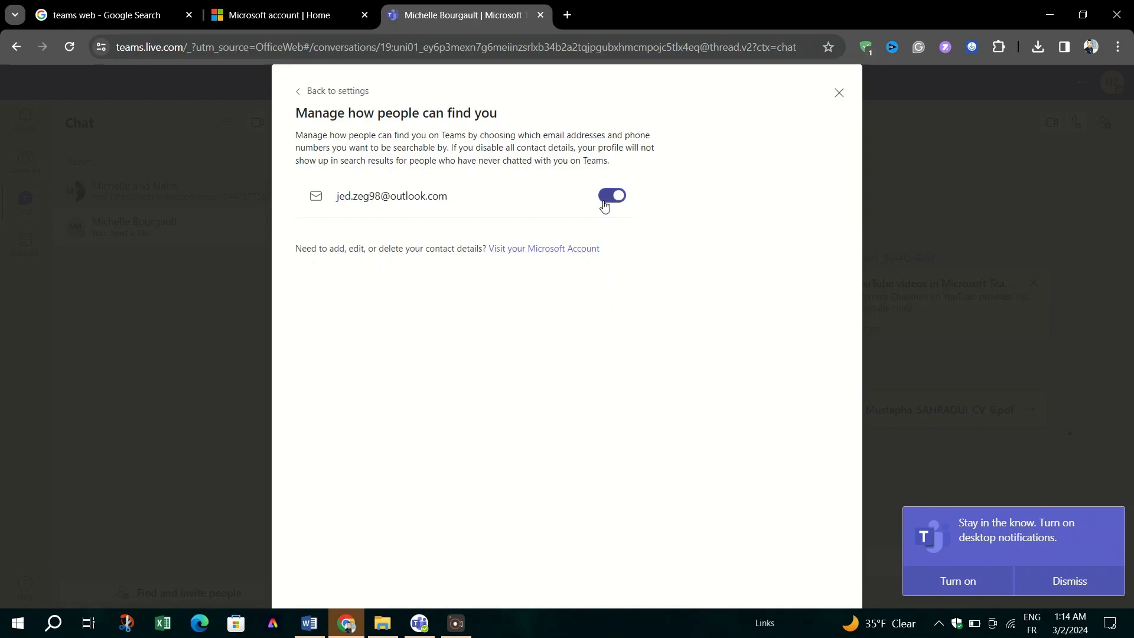
{"action": "left_click", "coordinate": [612, 196]}
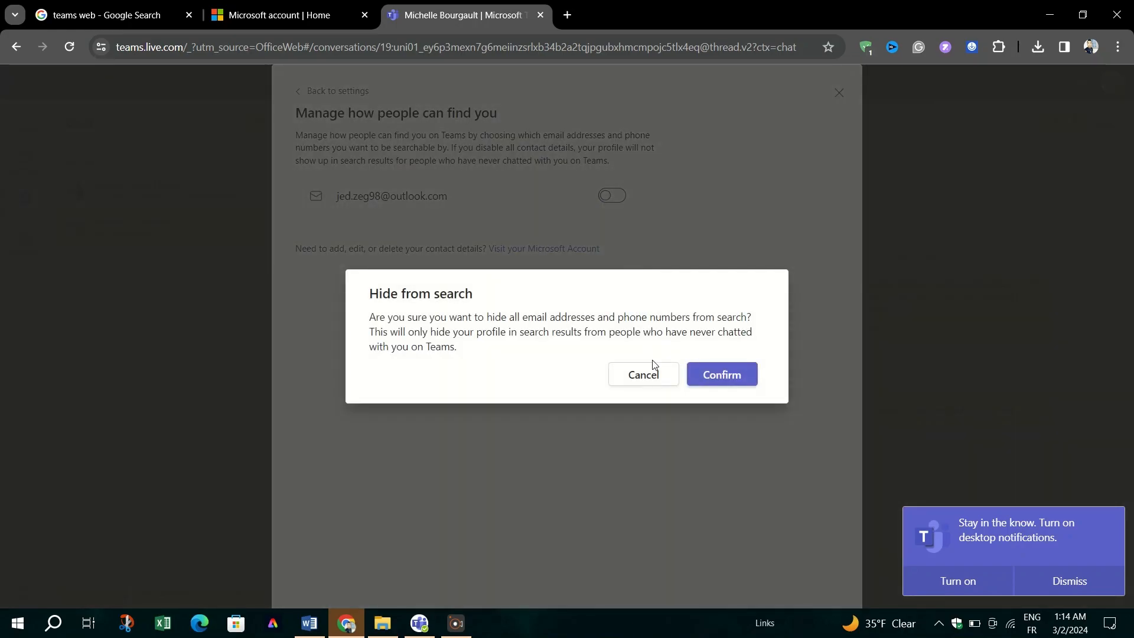
{"action": "left_click", "coordinate": [721, 374]}
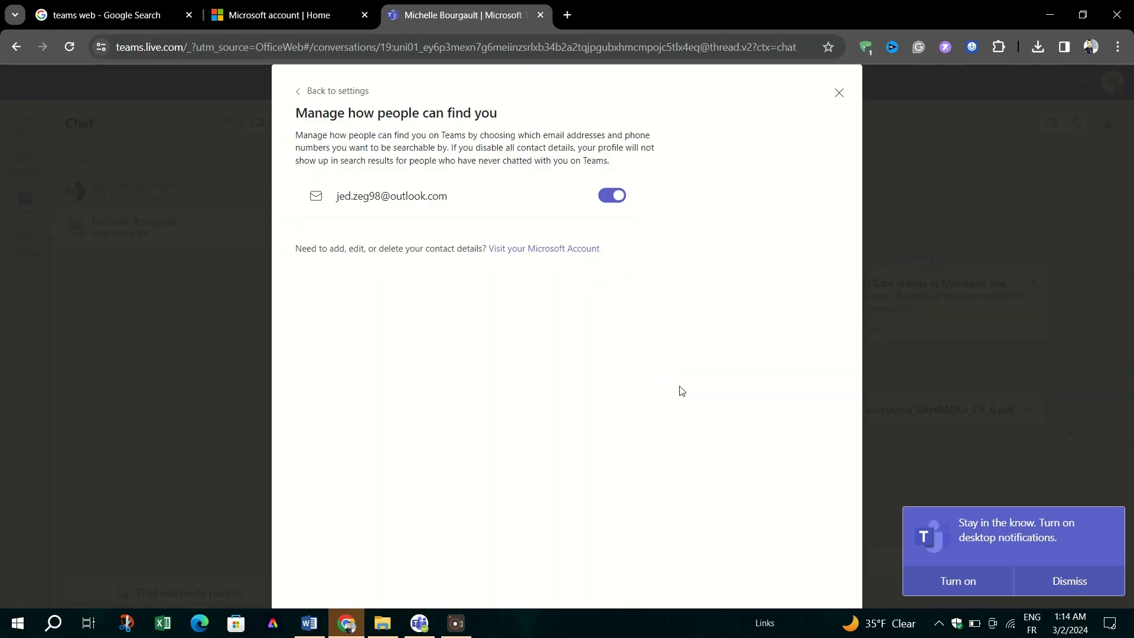
{"action": "mouse_move", "coordinate": [752, 495]}
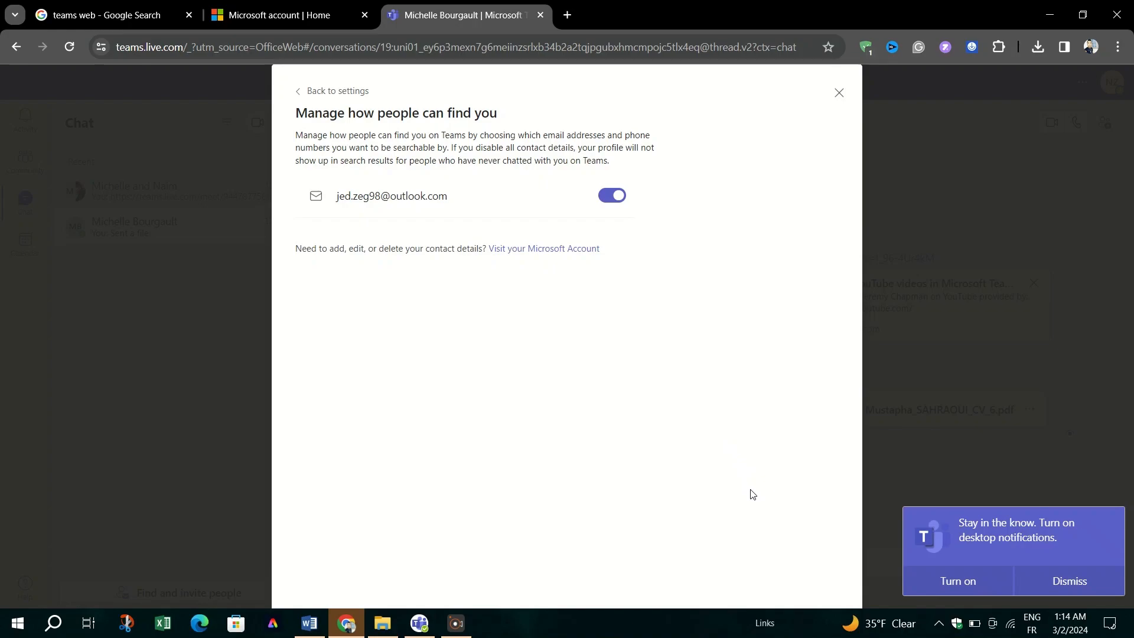
{"action": "mouse_move", "coordinate": [801, 356]}
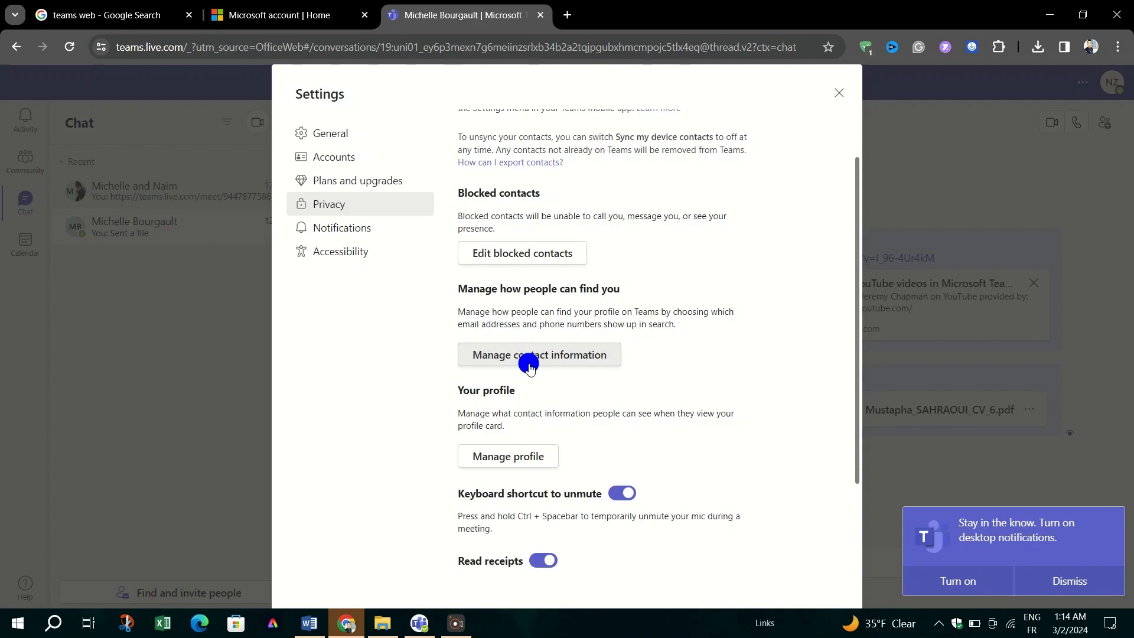
{"action": "left_click", "coordinate": [539, 354]}
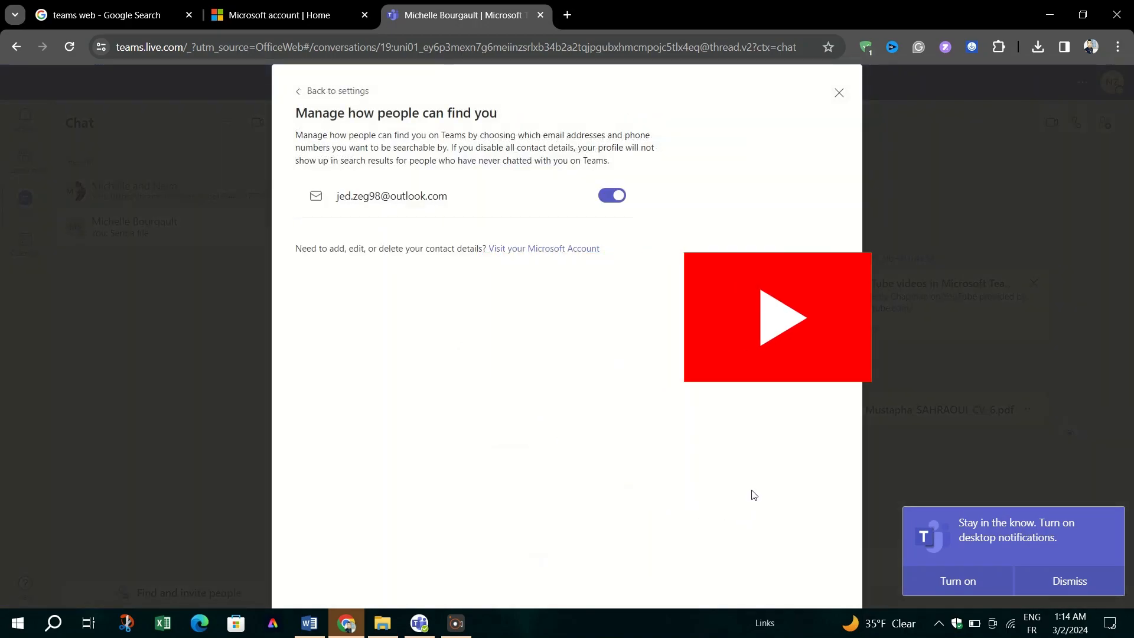